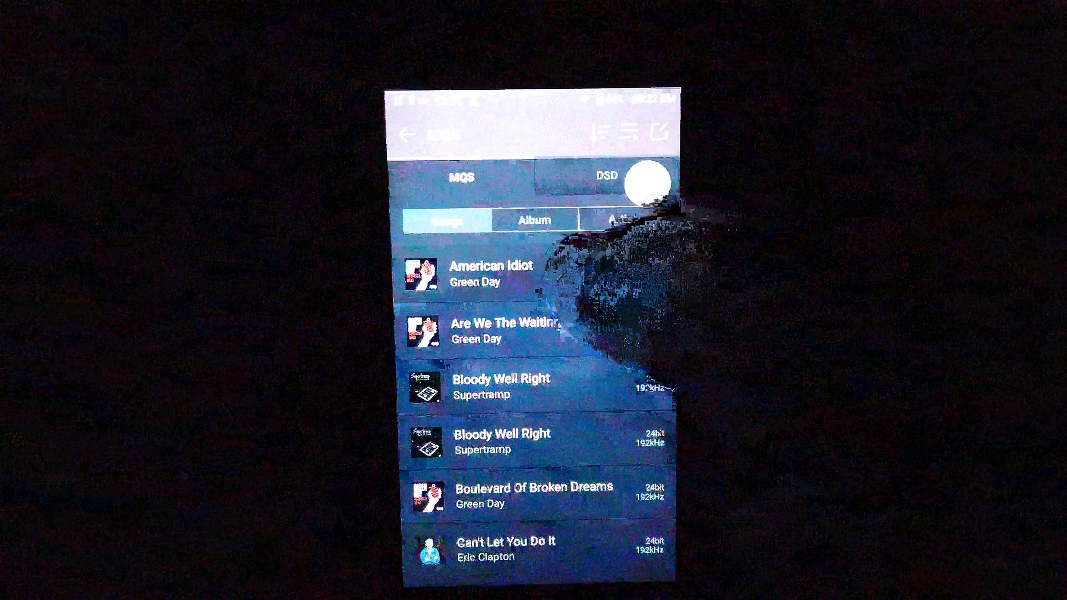
Play Green Day's American Idiot from the Songs list, then bring up the main menu.
left_click(487, 273)
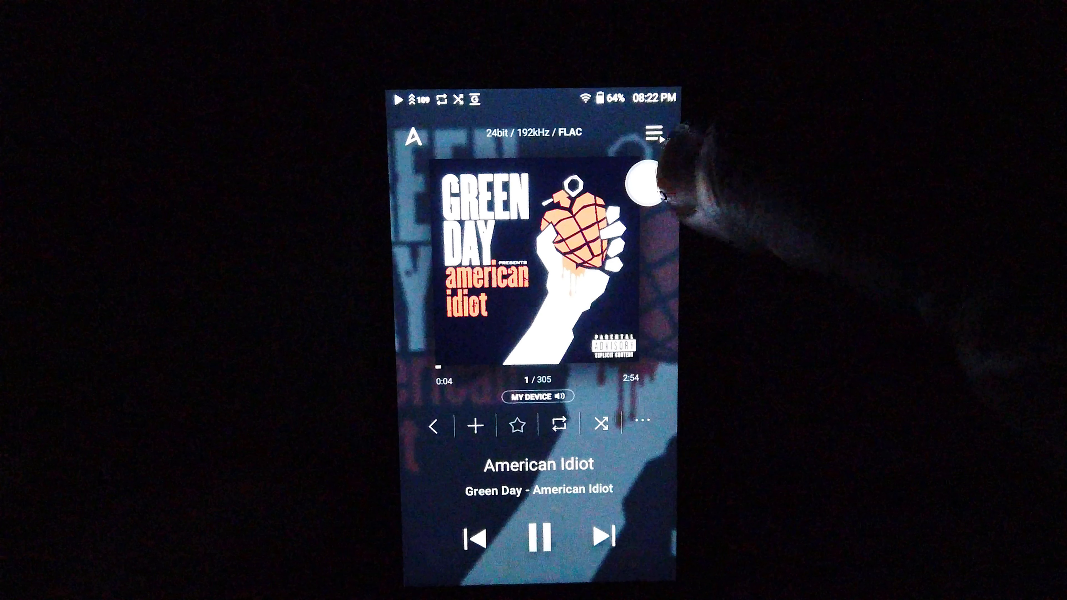
left_click(655, 134)
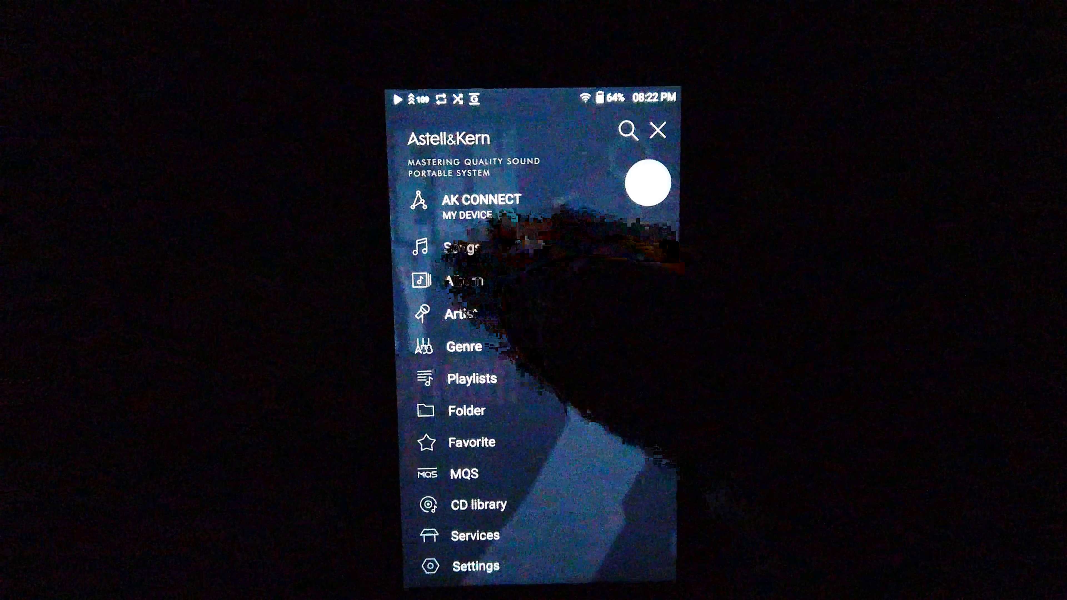
Enter Settings, listing Car Mode, DAC Filter, Volume Limit and Device Name.
left_click(464, 280)
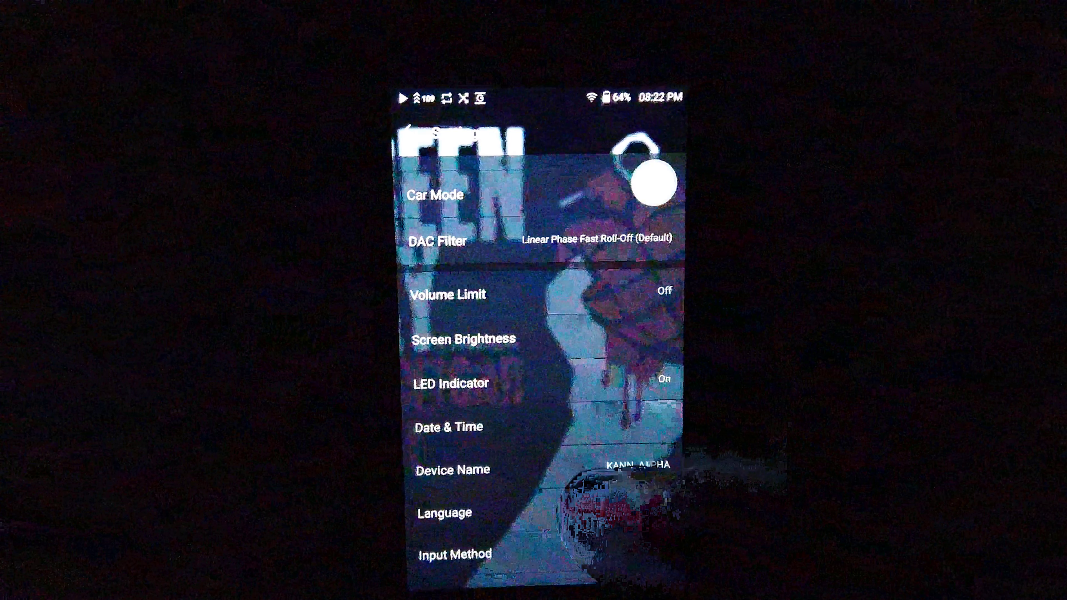
Browse the Settings list to the bottom, then switch to TIDAL's Play Queue with Jesus of Suburbia playing.
scroll("down", 3)
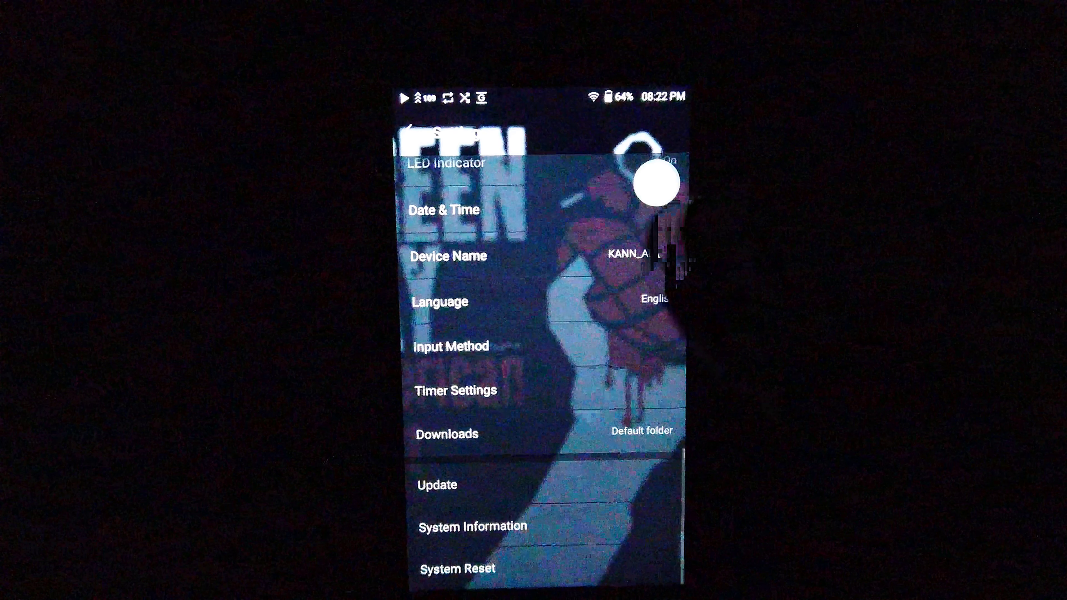
scroll("down", 3)
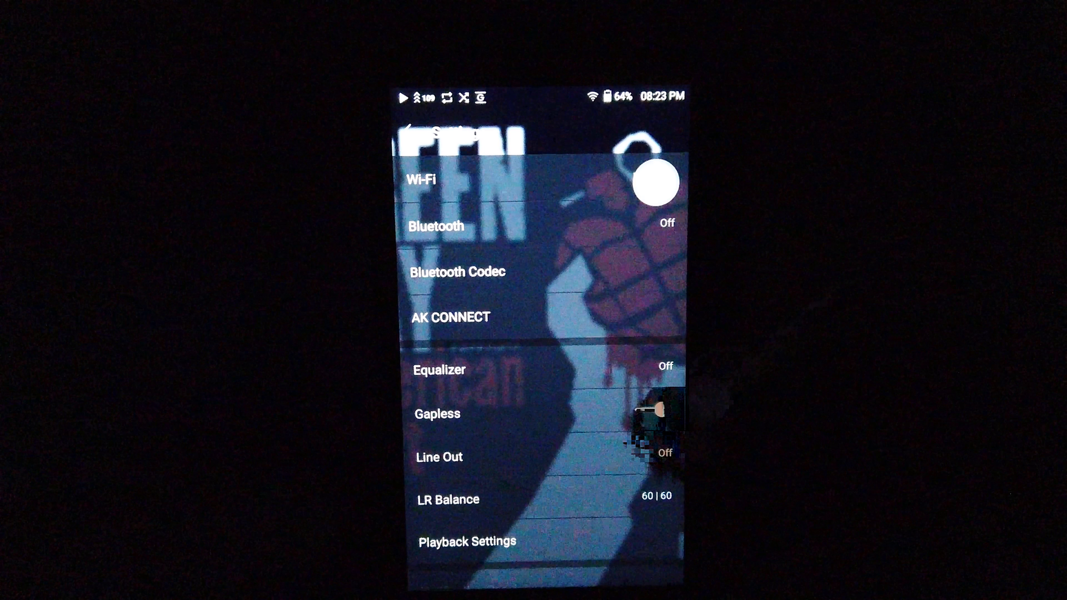
left_click(440, 370)
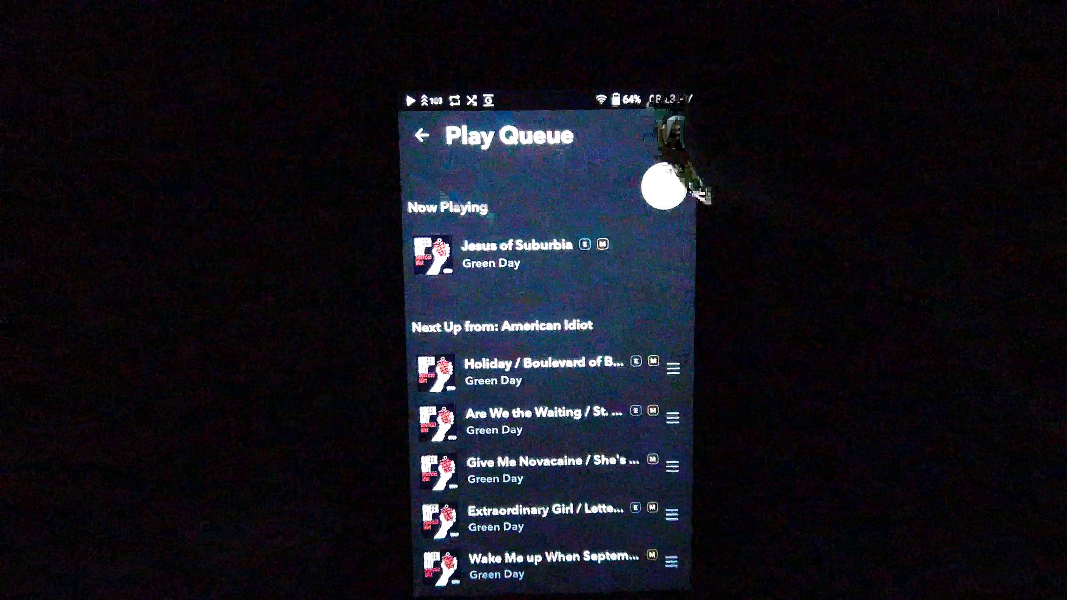
Return to TIDAL's Home screen and browse down to Popular Playlists and Your History.
left_click(678, 133)
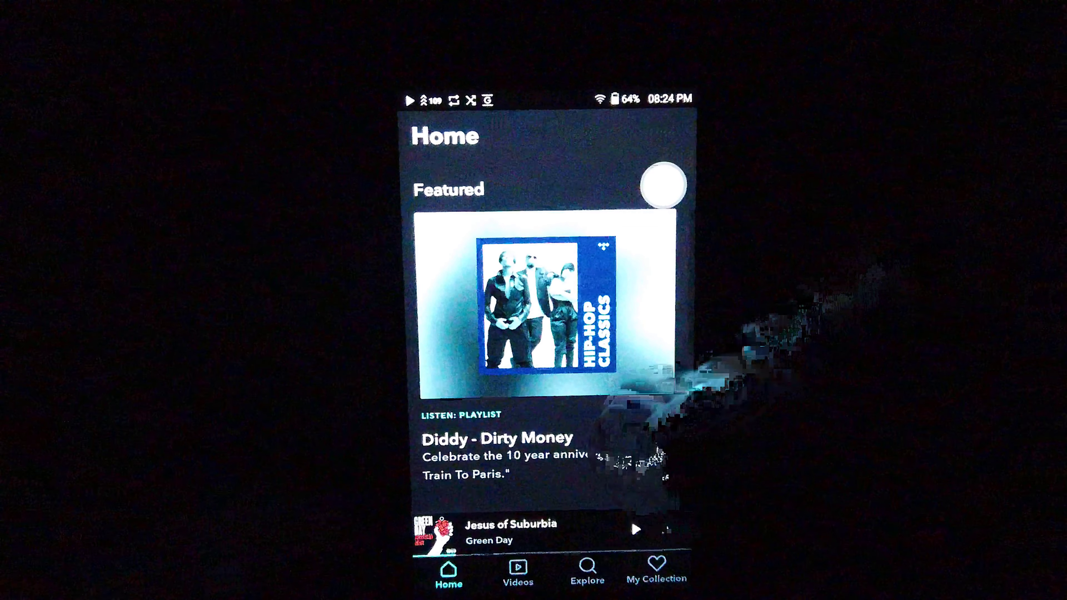
scroll("down", 3)
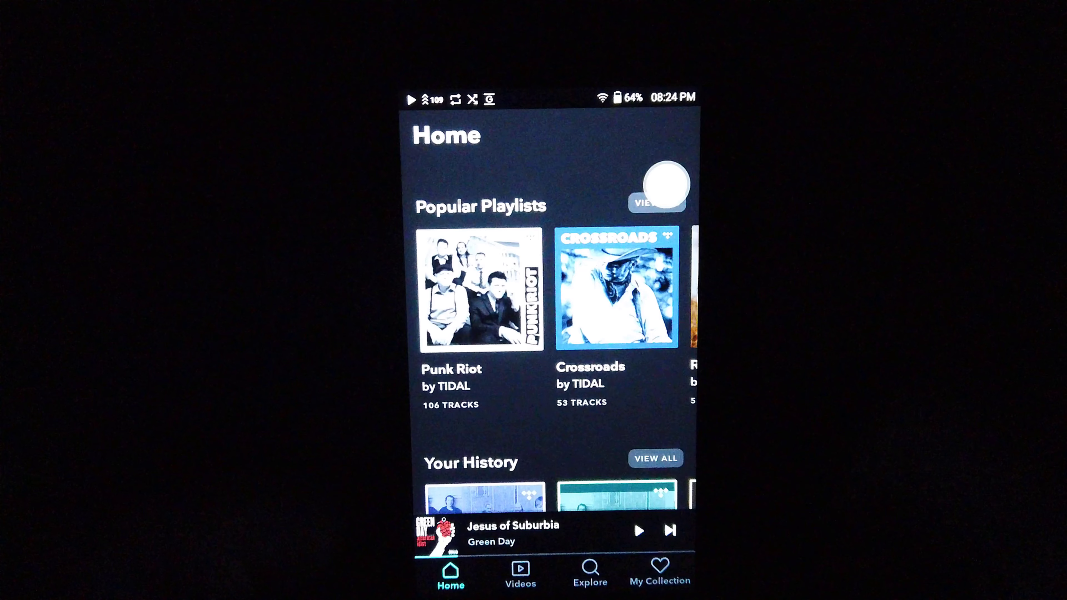